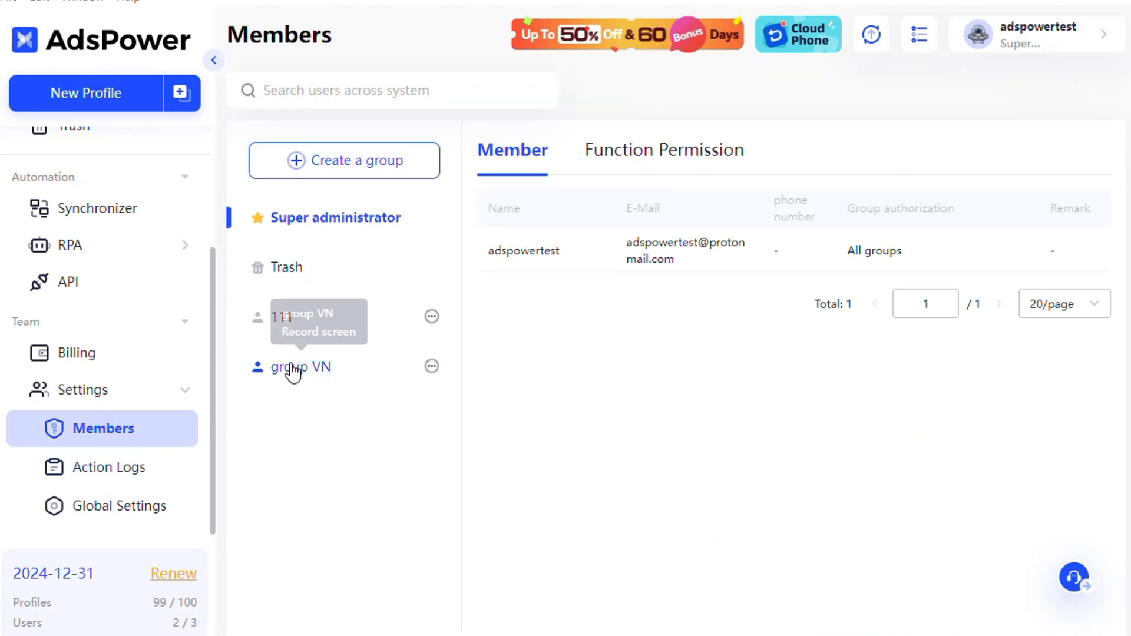
# Uncheck Delete process under RPA in group VN's function permissions and save.
pyautogui.click(300, 367)
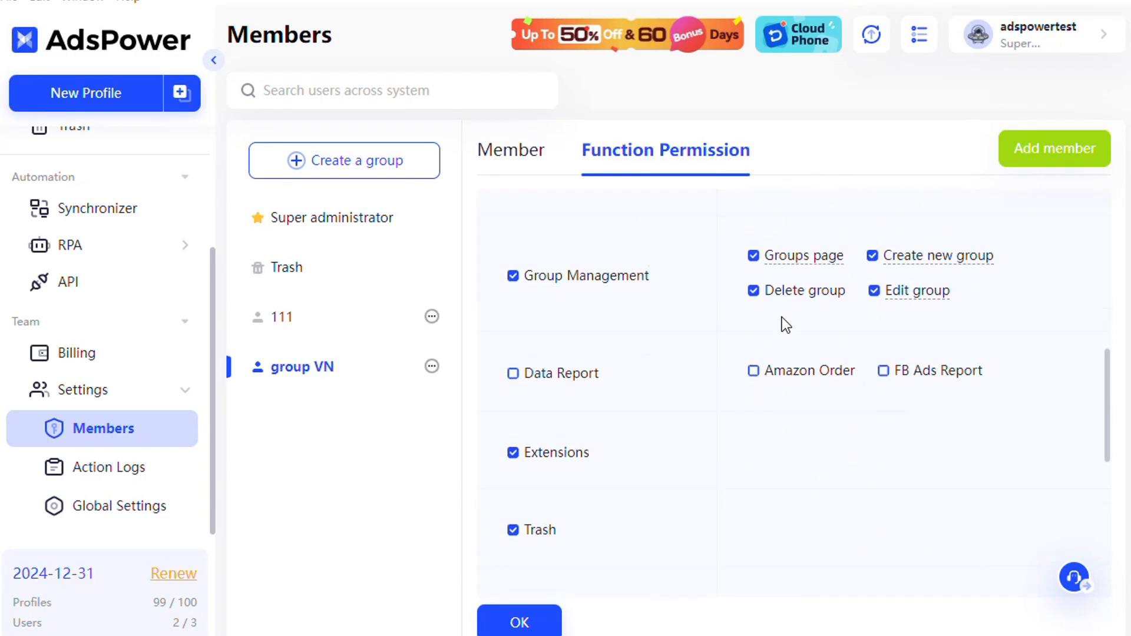
pyautogui.scroll(-3)
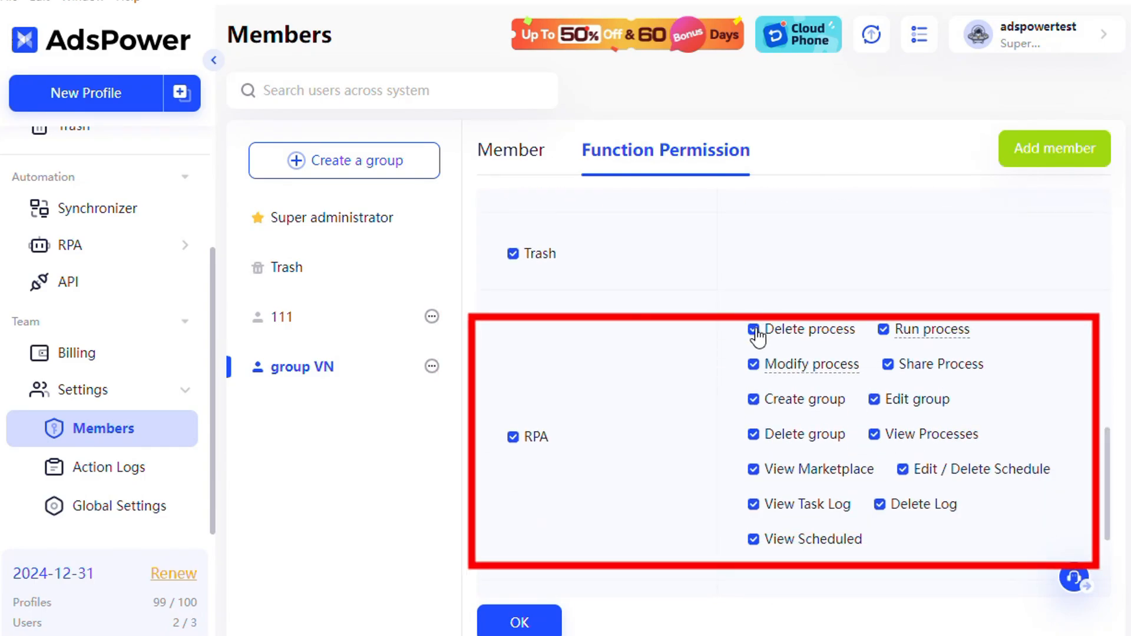
pyautogui.click(754, 329)
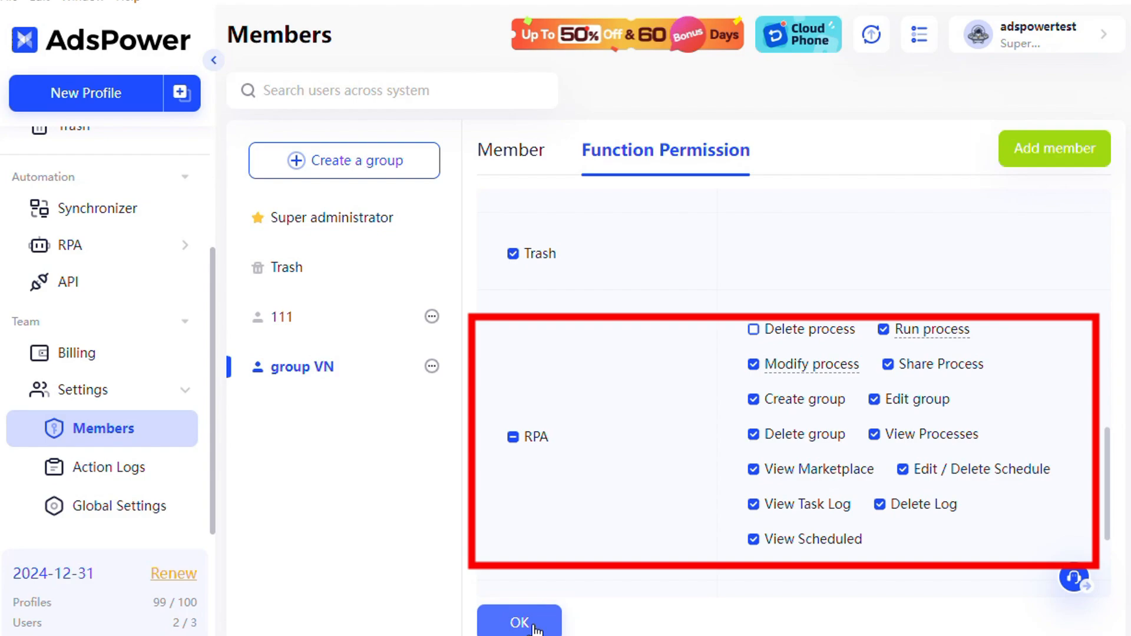
pyautogui.click(519, 625)
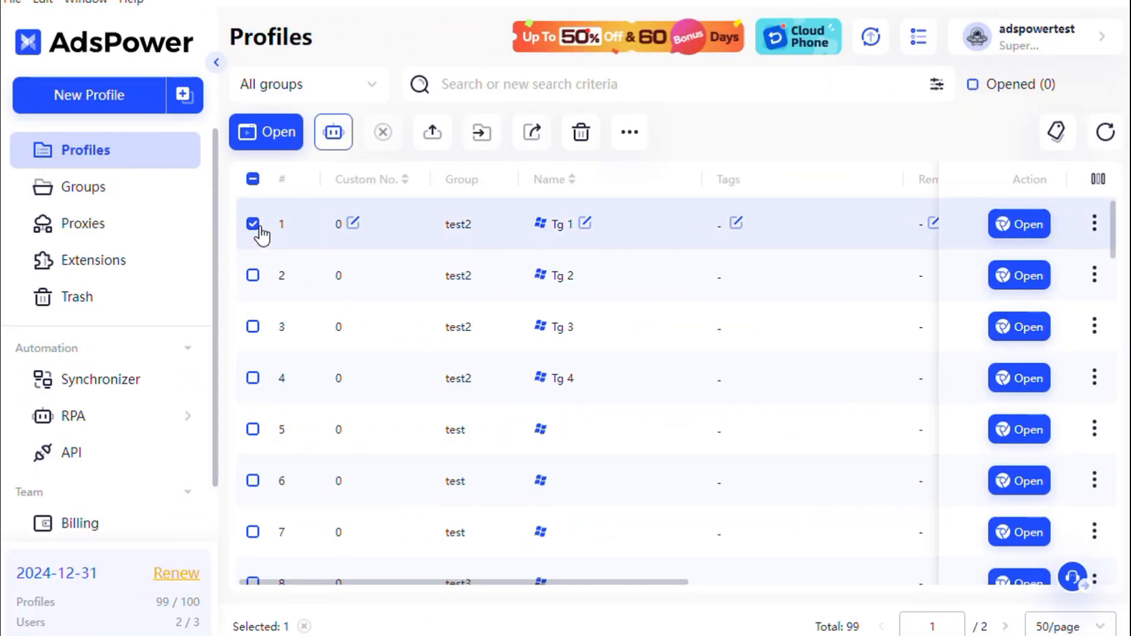
# Set up an RPA task for profile Tg 1 using the Cookie Robot process.
pyautogui.click(333, 132)
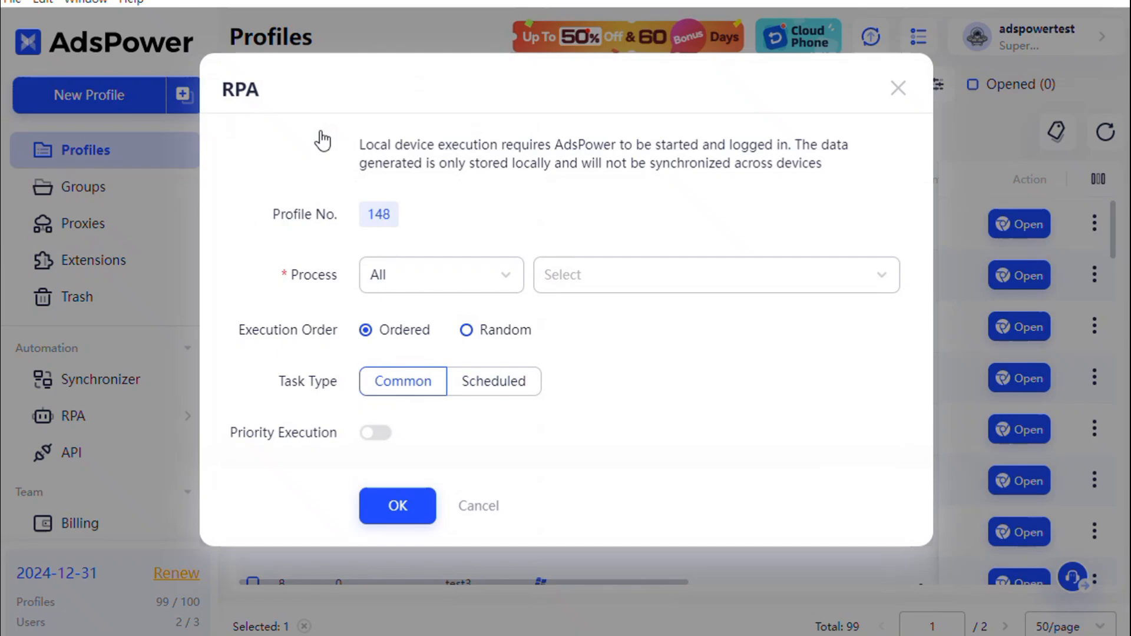
pyautogui.click(717, 275)
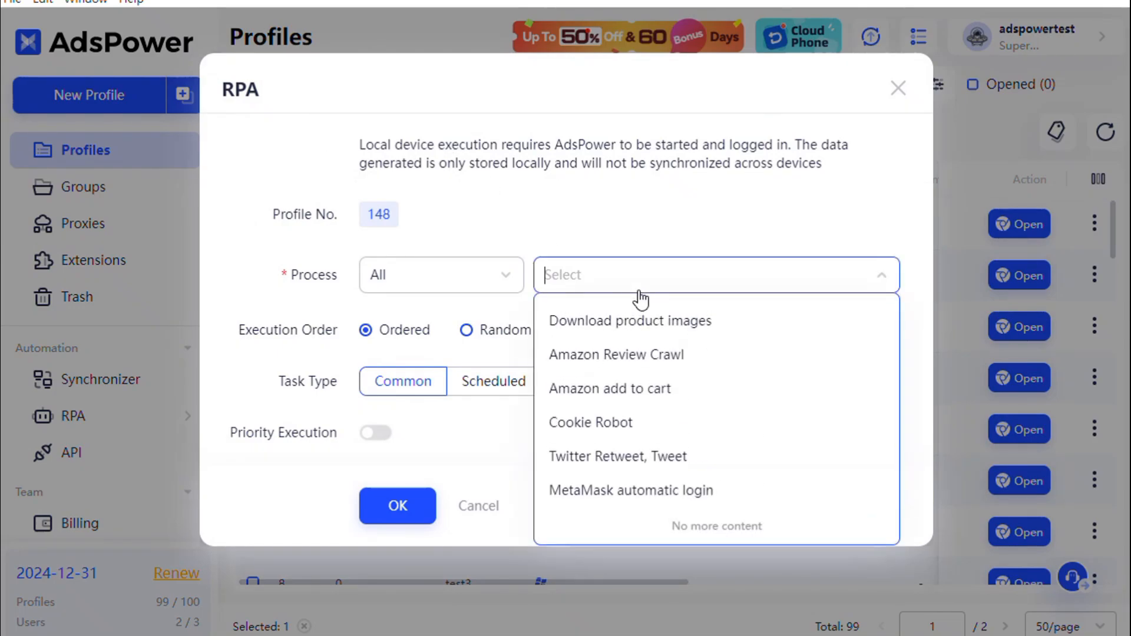
pyautogui.click(591, 423)
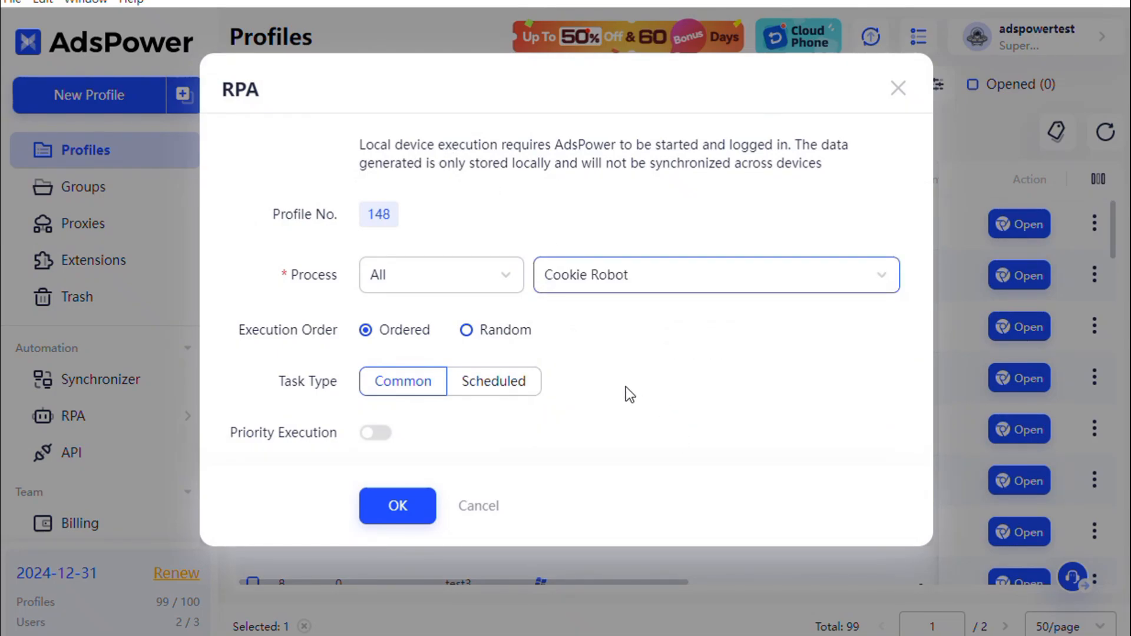
pyautogui.click(493, 382)
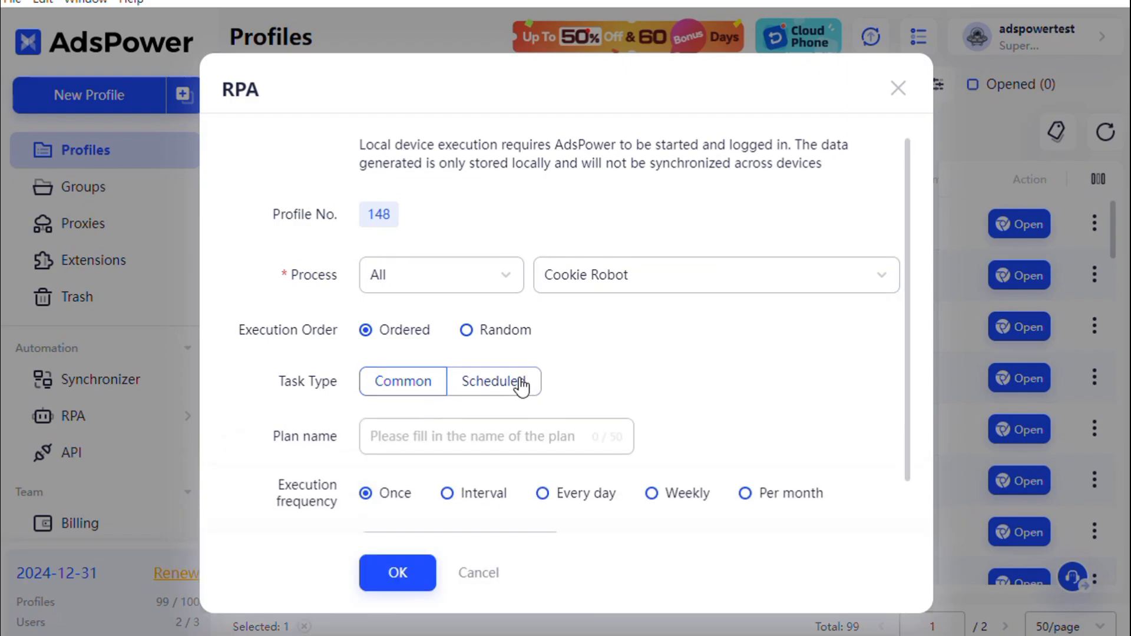
pyautogui.click(494, 382)
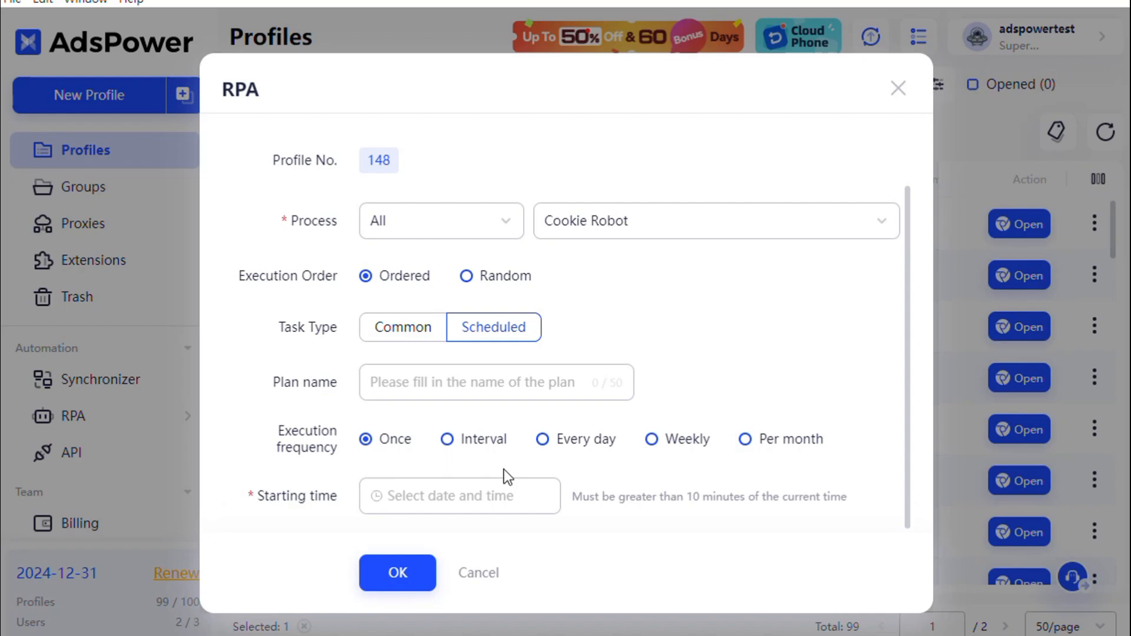
pyautogui.click(459, 496)
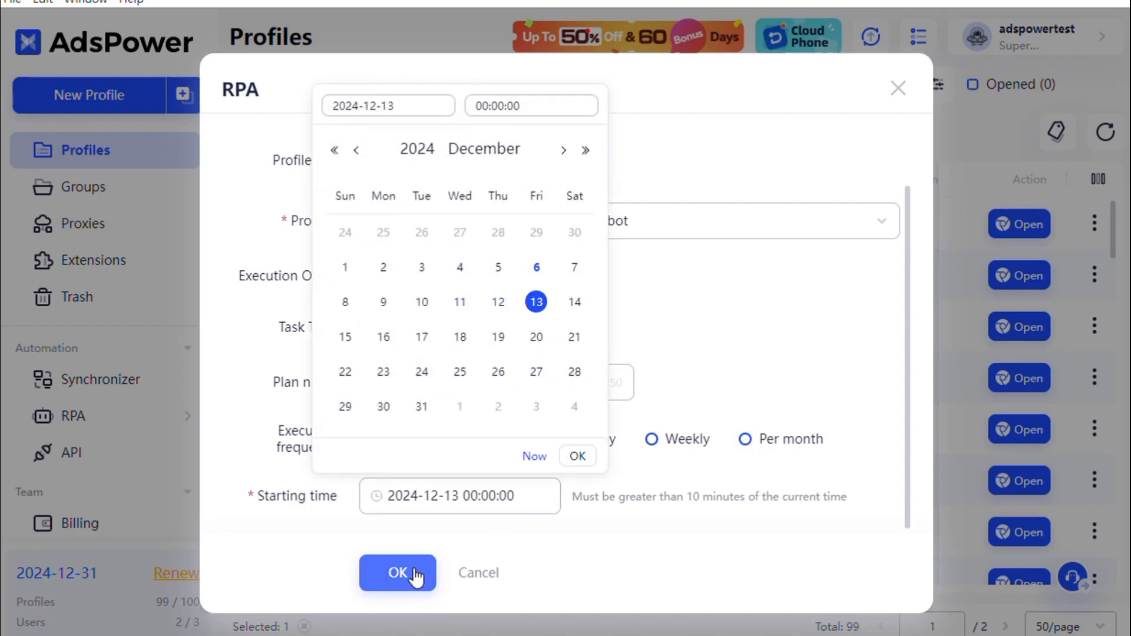
pyautogui.click(397, 573)
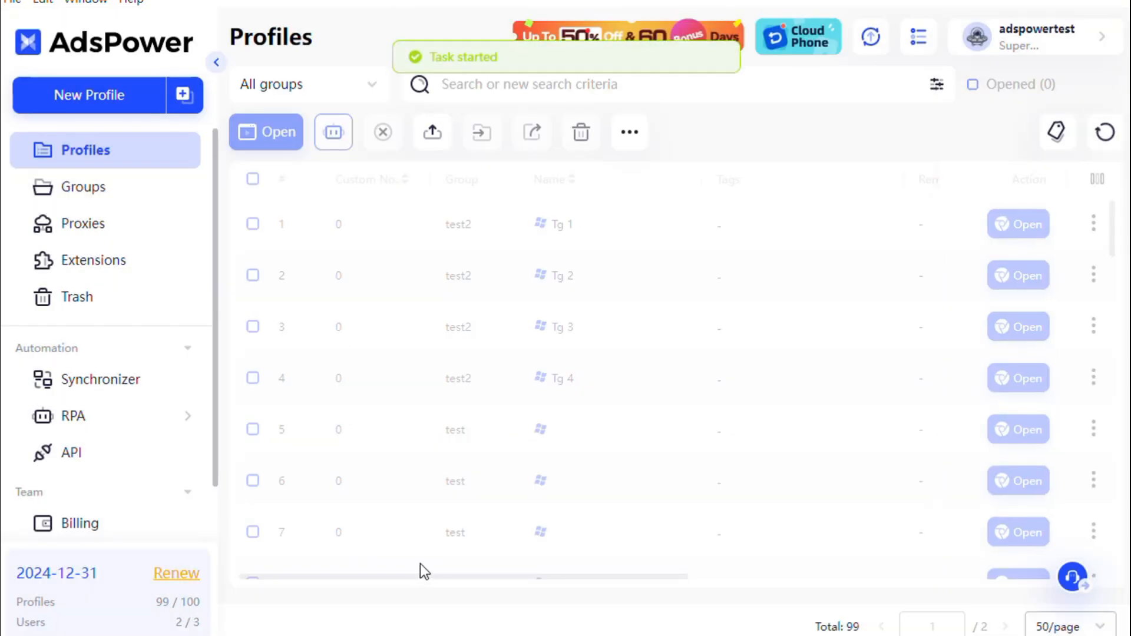